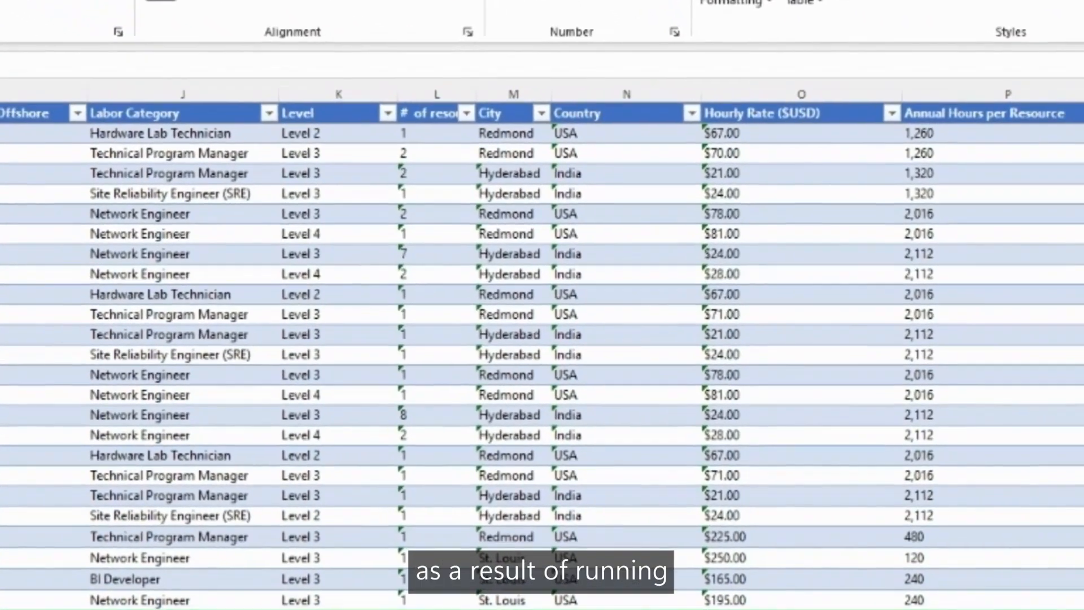
- Ask Copilot to chart discounted Total Cost by year and supplier and add it to a new sheet
{"action": "scroll", "scroll_direction": "up", "scroll_amount": 3}
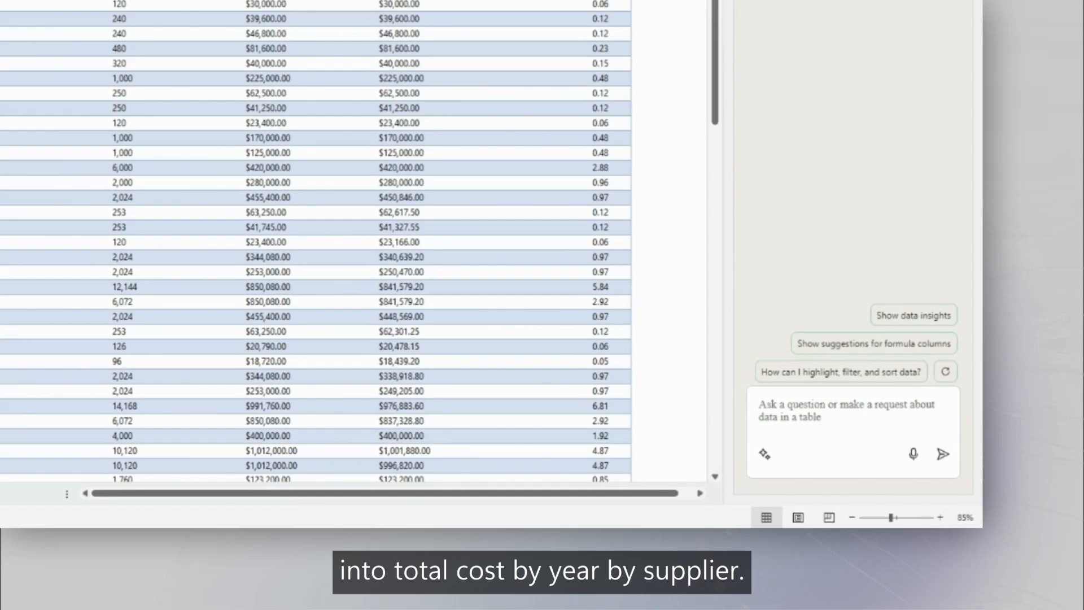
{"action": "left_click", "coordinate": [941, 454]}
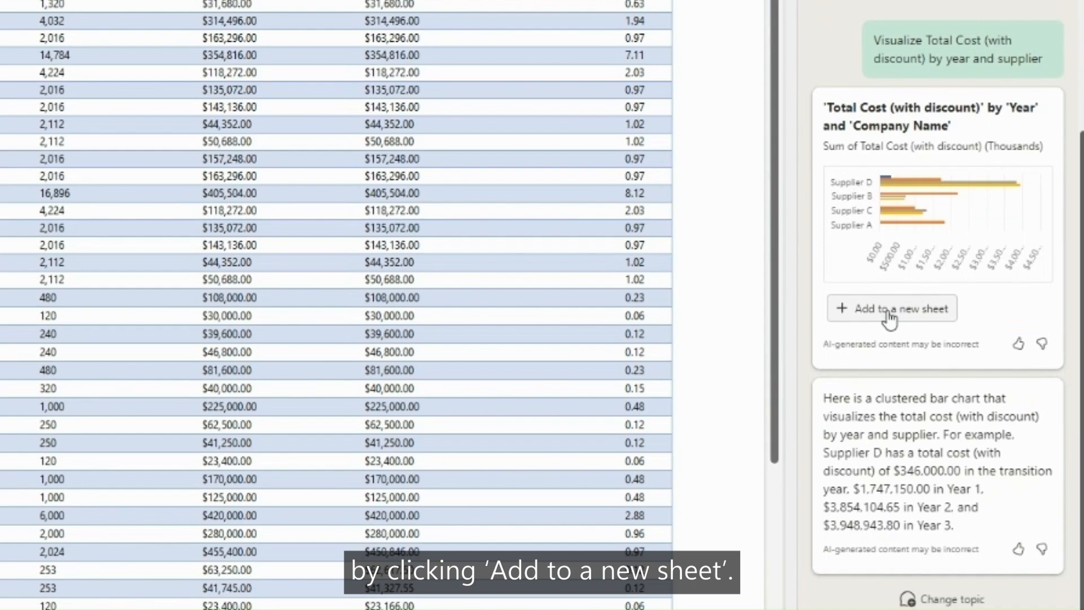
{"action": "left_click", "coordinate": [892, 308]}
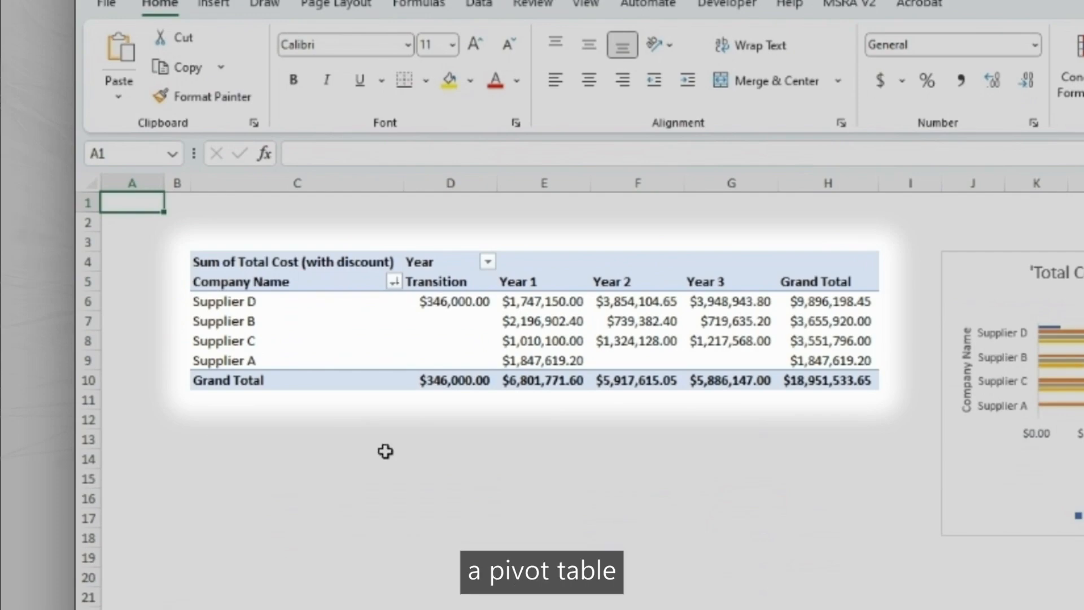
{"action": "mouse_move", "coordinate": [317, 402]}
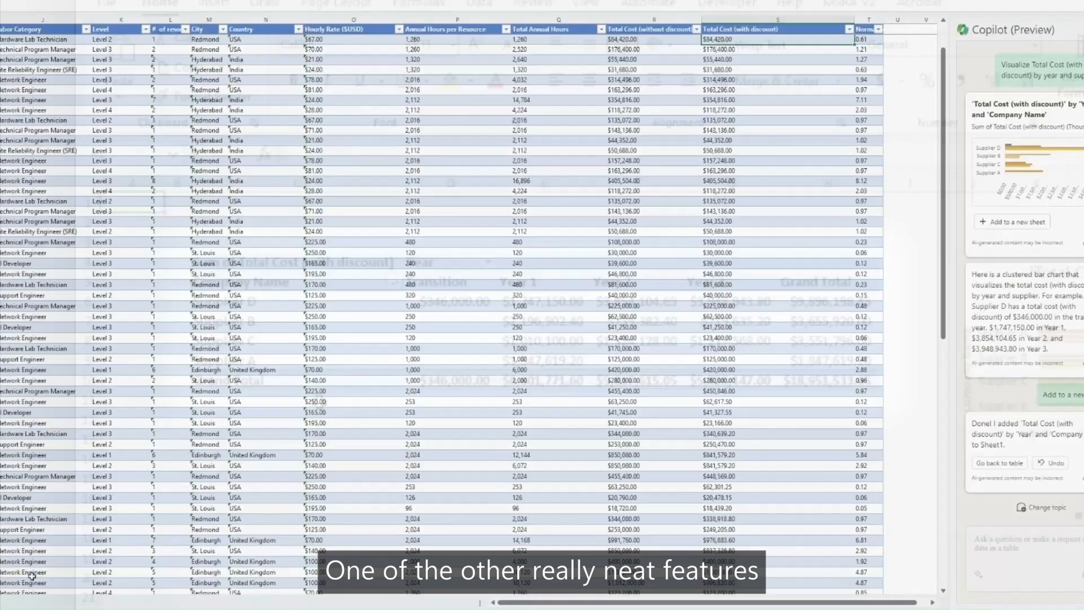
- Ask Copilot for an Outliers column measuring distance from average rates by labor category, level and country
{"action": "scroll", "scroll_direction": "down", "scroll_amount": 3}
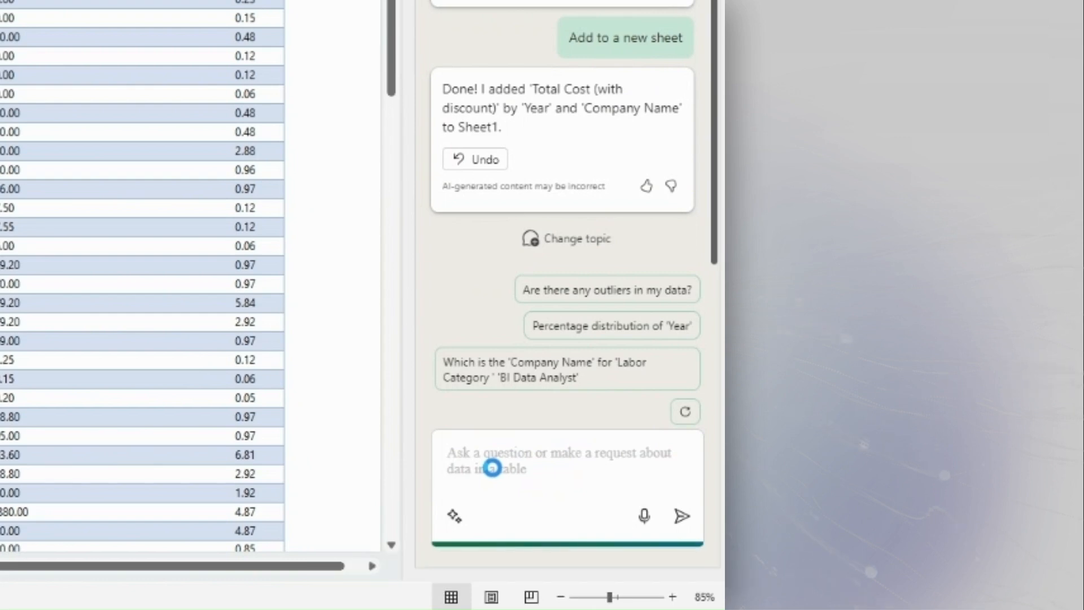
{"action": "type", "text": "insert a column called outliers that measures distance away from average rates by labor category, level and country"}
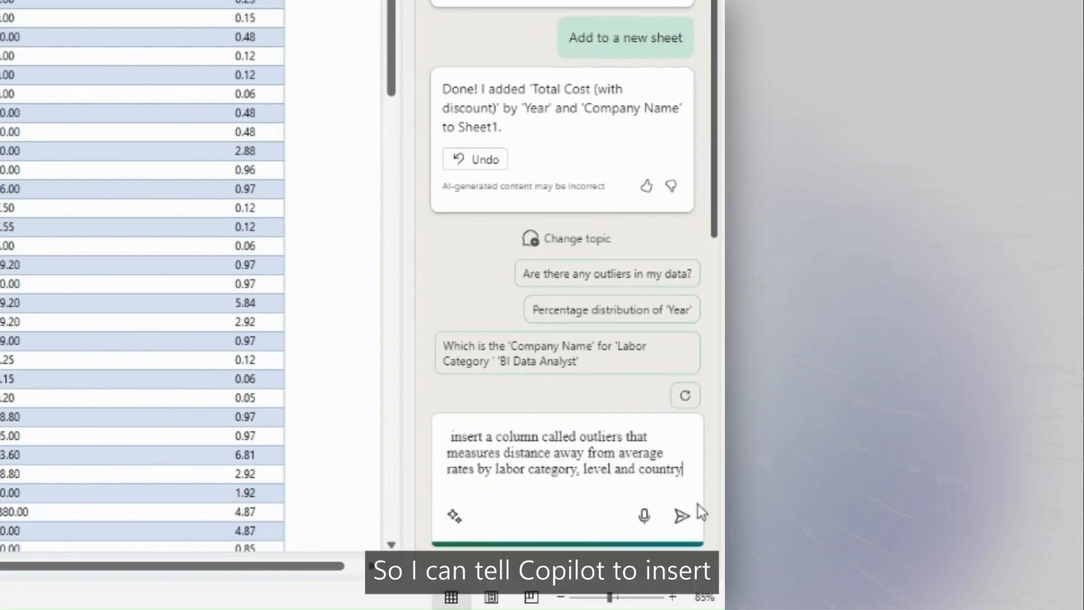
{"action": "left_click", "coordinate": [679, 515]}
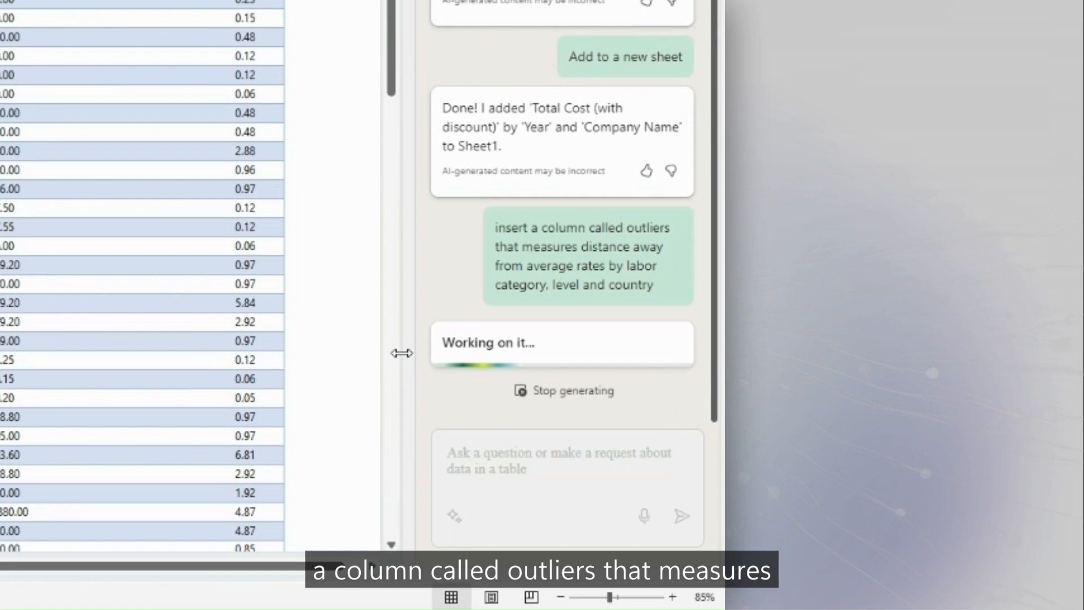
{"action": "mouse_move", "coordinate": [425, 261]}
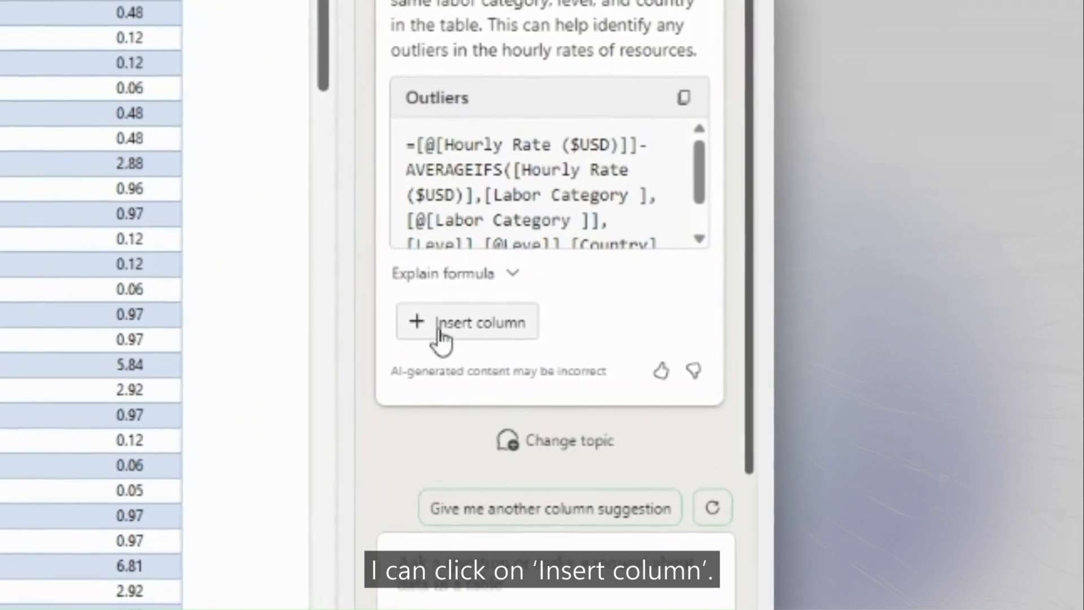
- Insert Copilot's suggested Outliers formula column into column P of the pricing table
{"action": "left_click", "coordinate": [466, 322]}
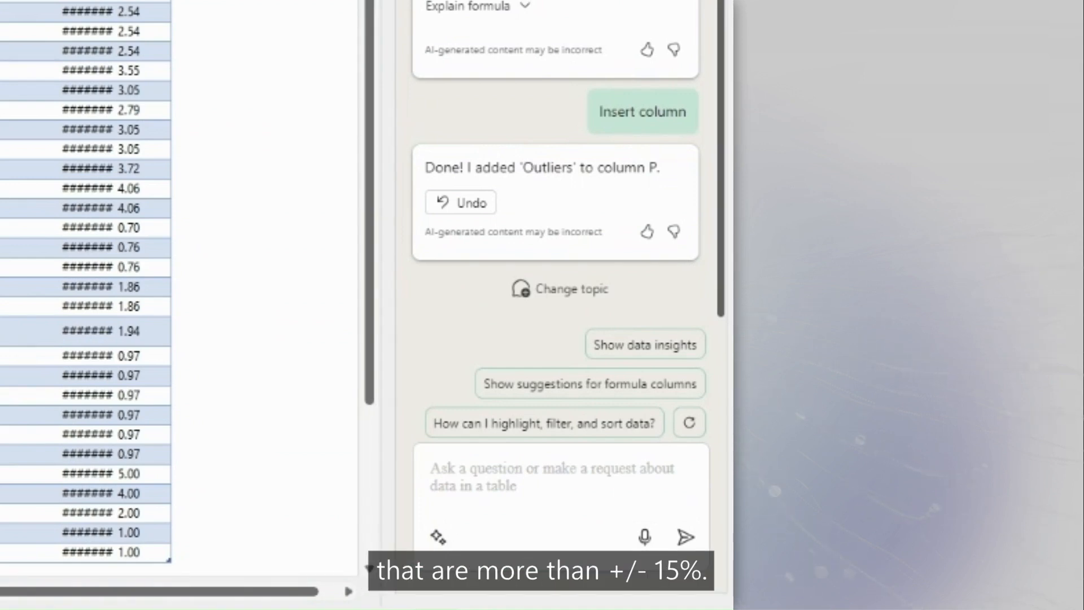
{"action": "mouse_move", "coordinate": [511, 484]}
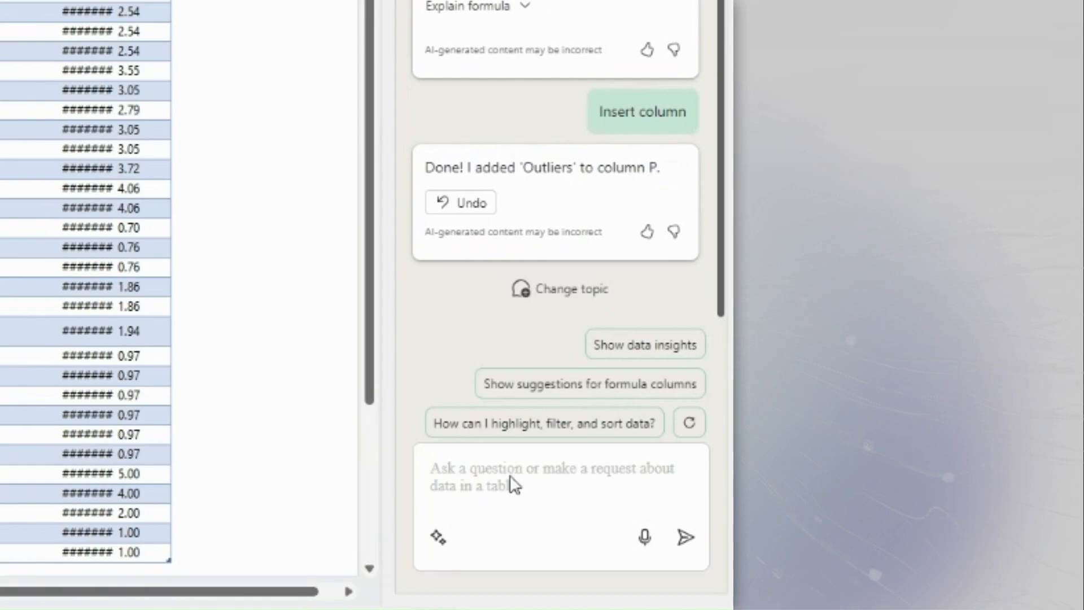
- Draft a Copilot request to visualize Average Hourly Rate by country, labor category and level
{"action": "left_click", "coordinate": [686, 538]}
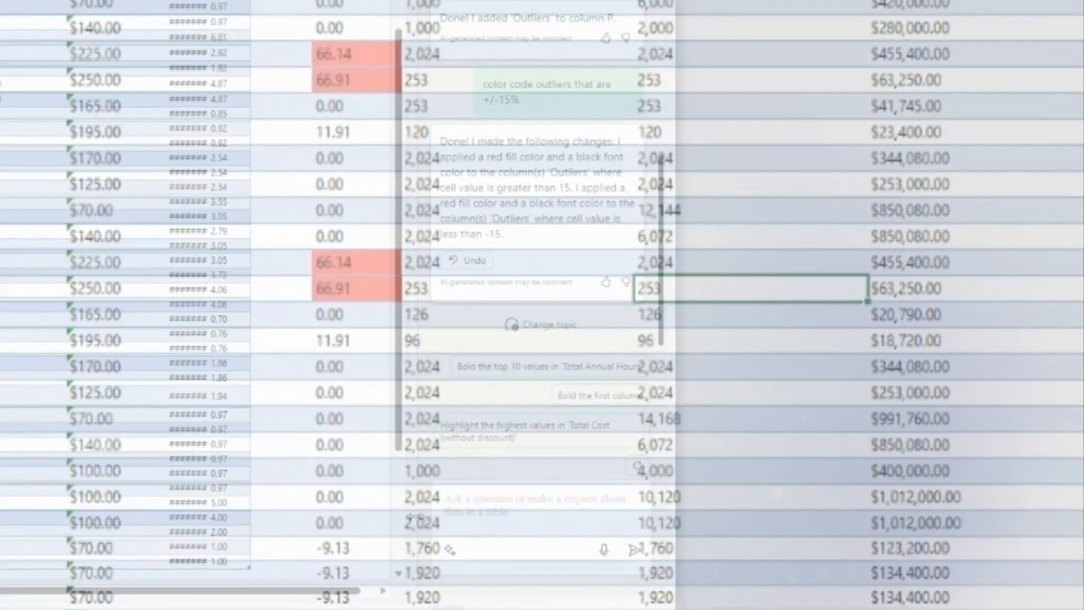
{"action": "type", "text": "Visualize Average Hourly Rate by country, Labor Category and Level with color coded outliers removed"}
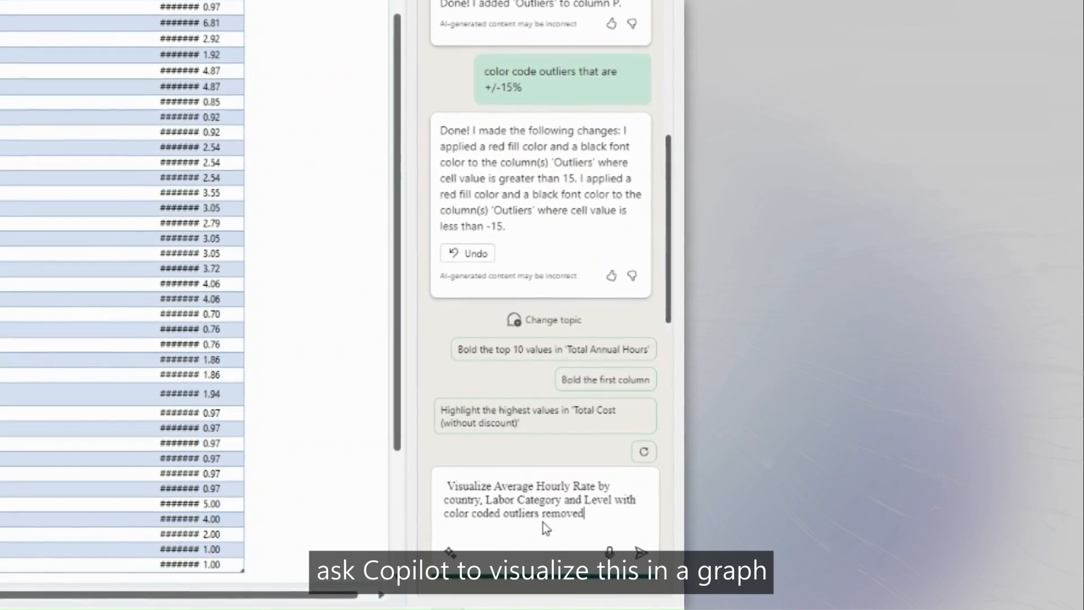
- Send the average hourly rate by country, labor category and level visualization request to Copilot
{"action": "scroll", "scroll_direction": "up", "scroll_amount": 3}
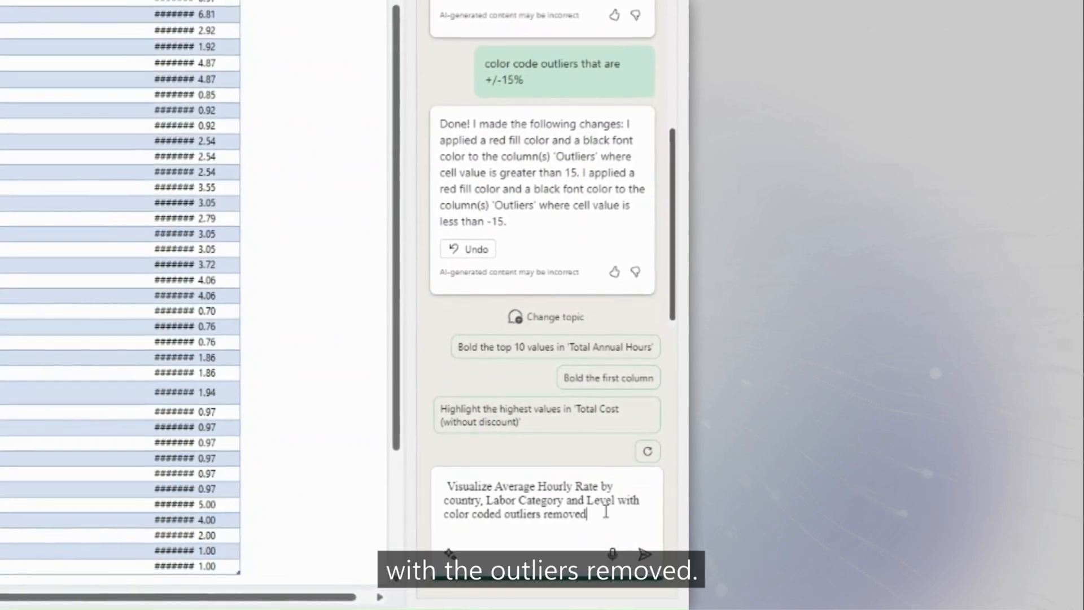
{"action": "left_click", "coordinate": [648, 555]}
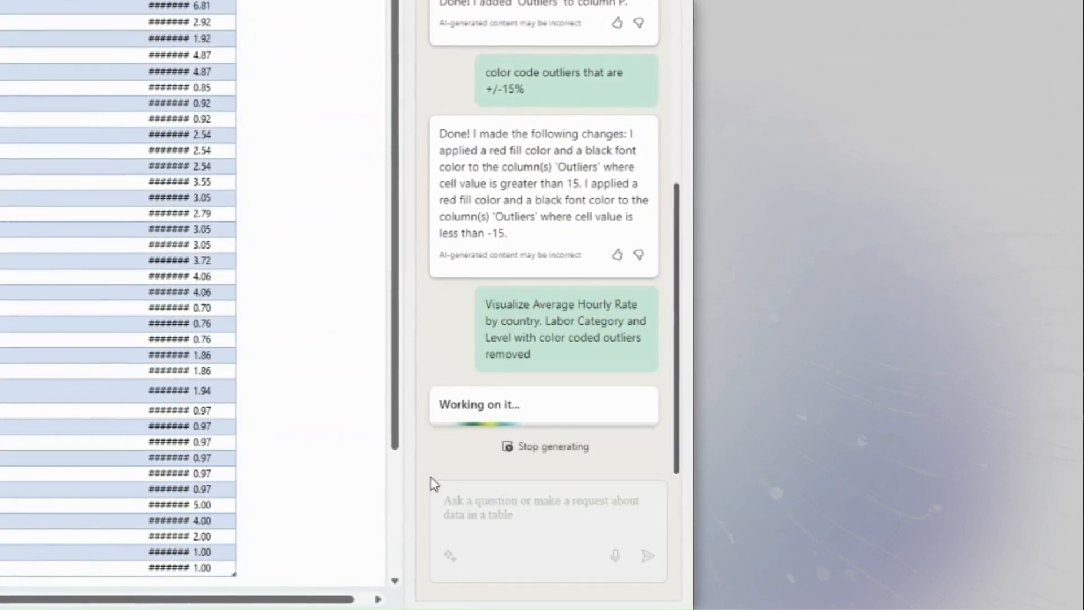